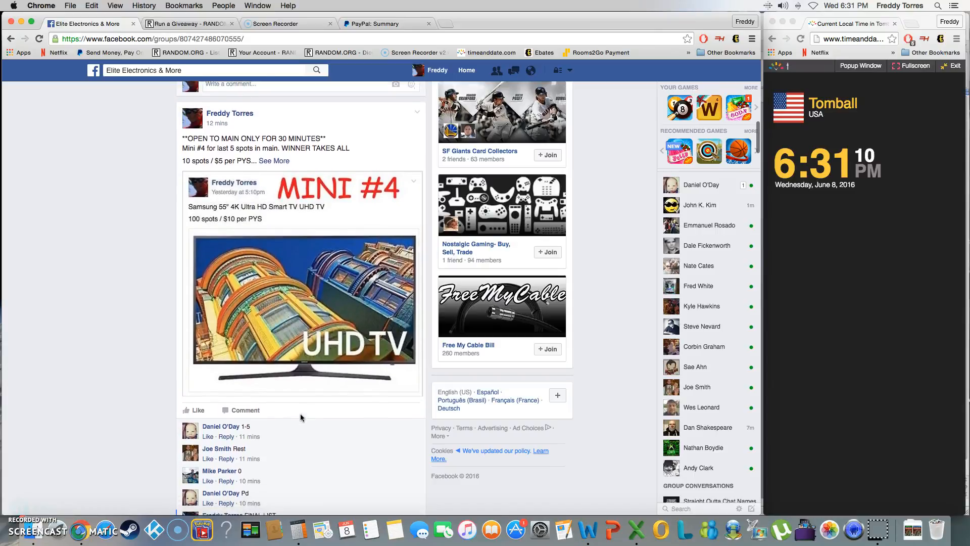
# - Copy the Mini #4 post's FINAL LIST comment of ten entries
pyautogui.scroll(-3)
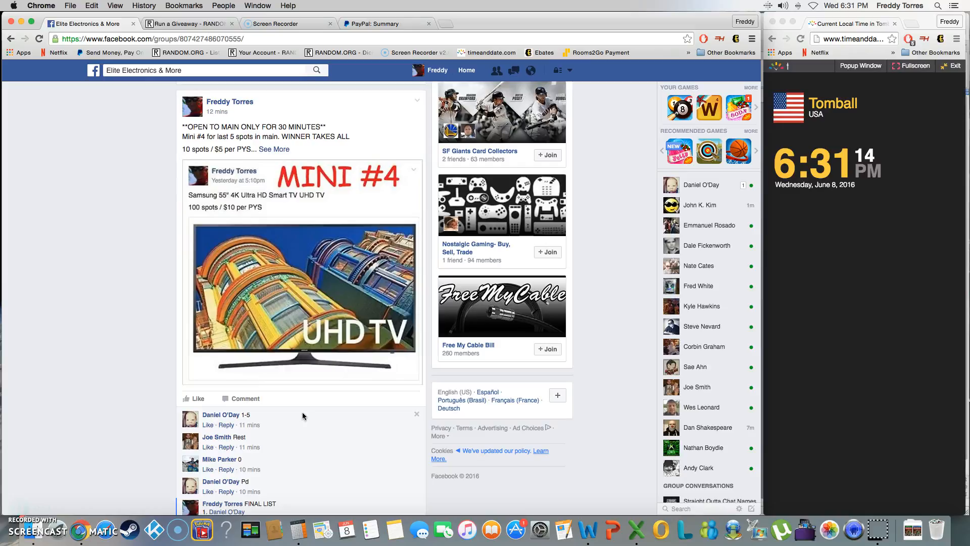
pyautogui.moveTo(297, 418)
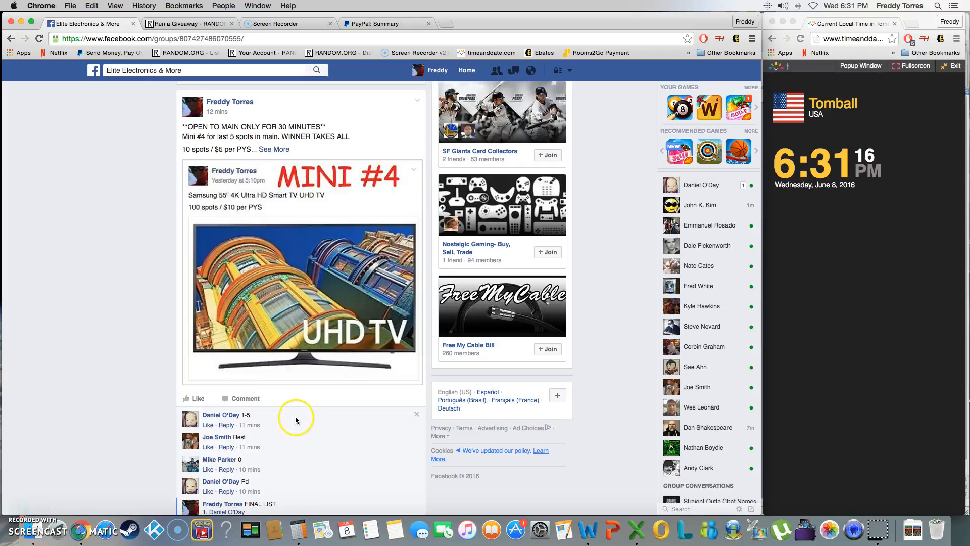
pyautogui.scroll(-3)
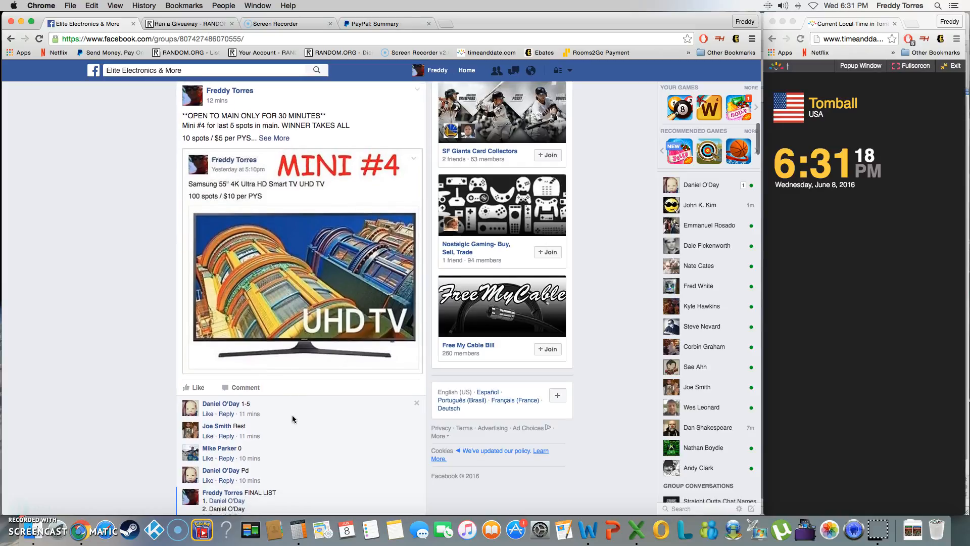
pyautogui.scroll(-3)
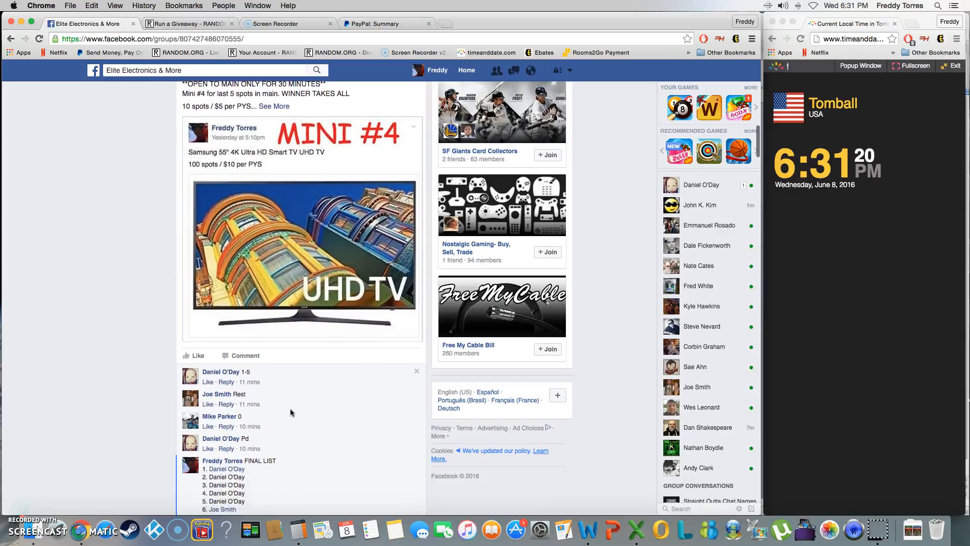
pyautogui.scroll(-3)
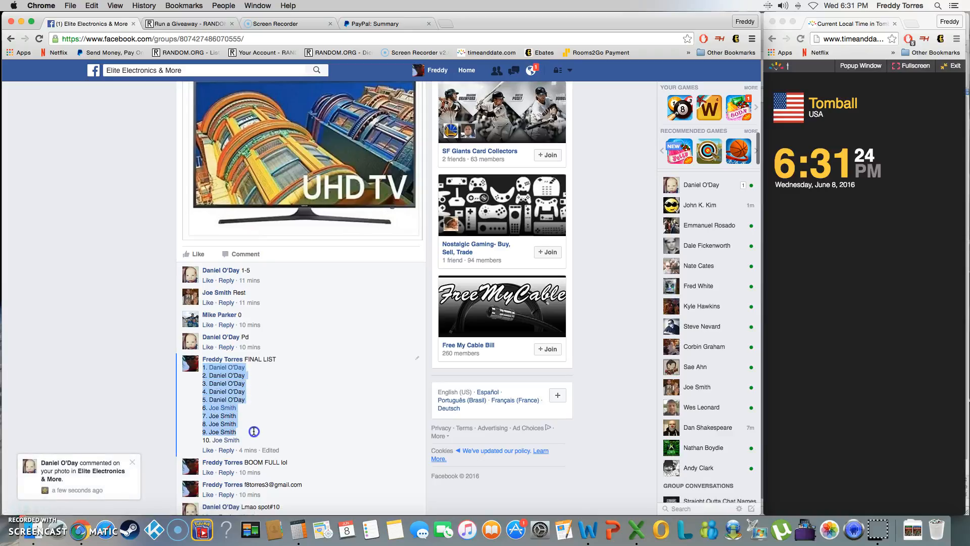
pyautogui.rightClick(253, 432)
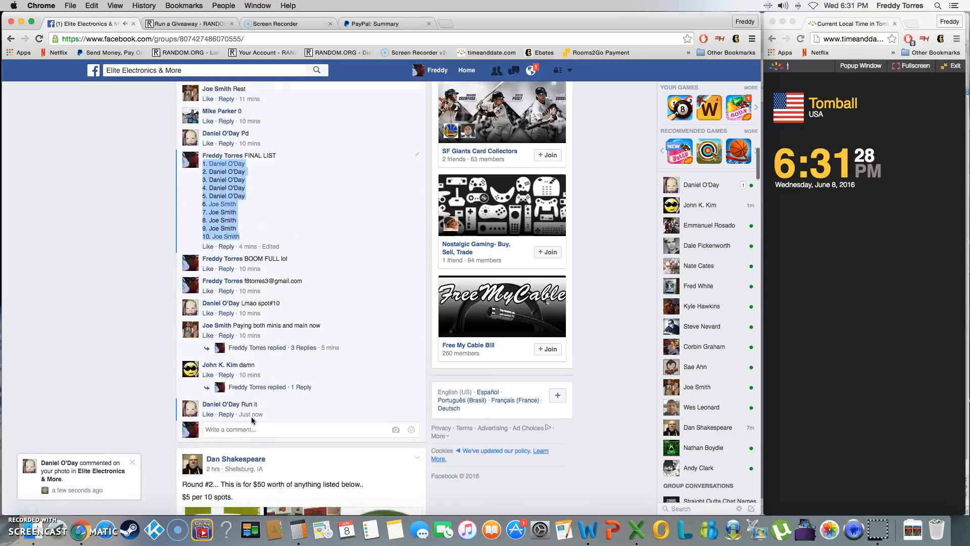
# - Comment 'live' under the post and switch to the RANDOM.ORG giveaway page
pyautogui.scroll(-3)
pyautogui.write('live')
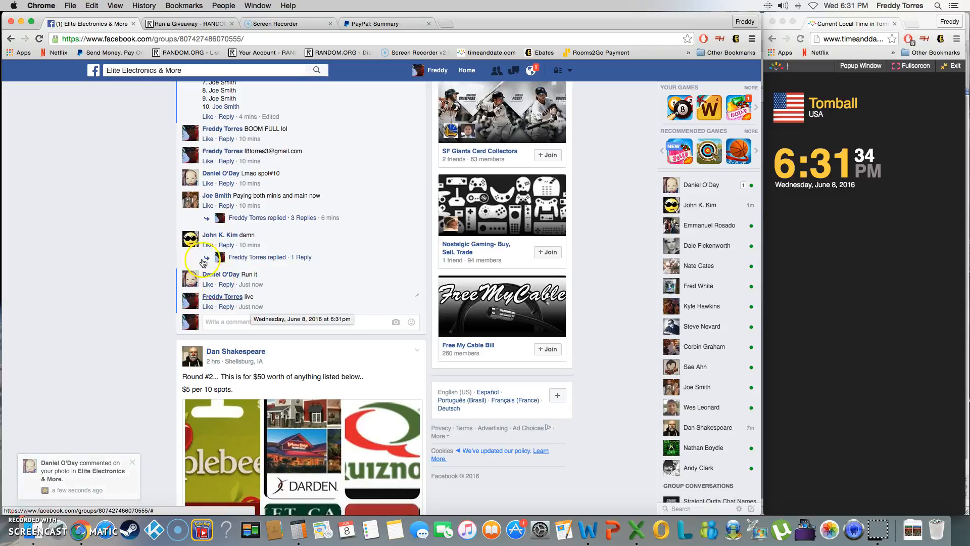
pyautogui.click(187, 24)
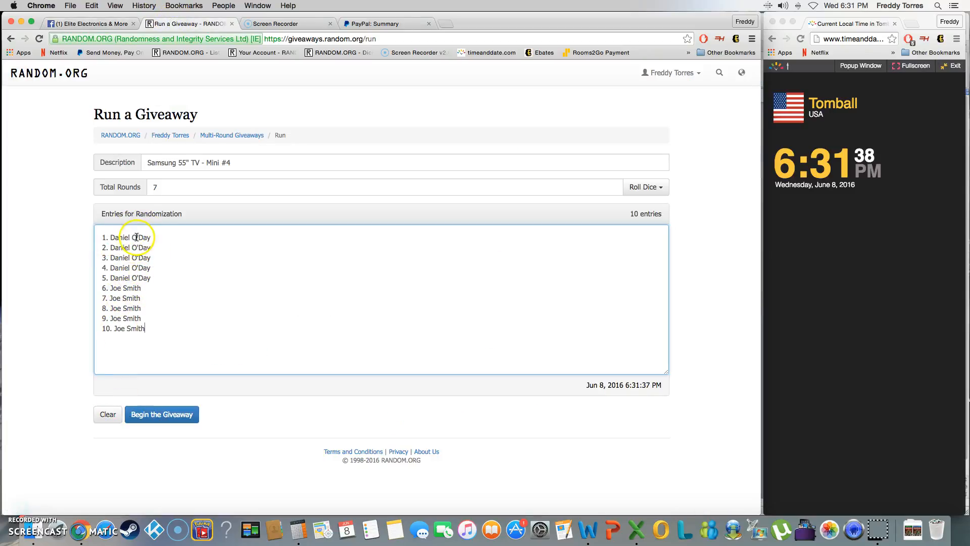
pyautogui.moveTo(646, 223)
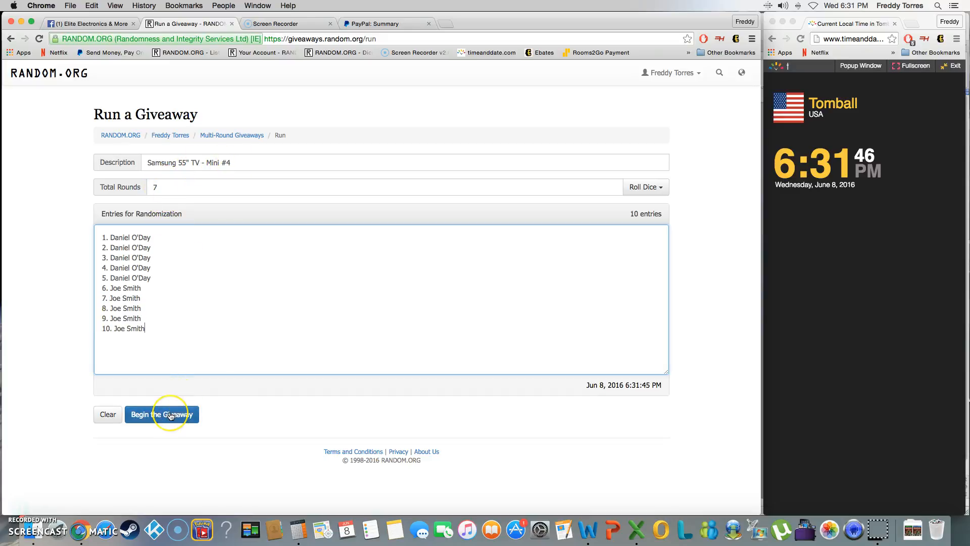
# - Begin the ten-entry Samsung 55" TV Mini #4 giveaway, reaching its ready confirmation
pyautogui.click(162, 415)
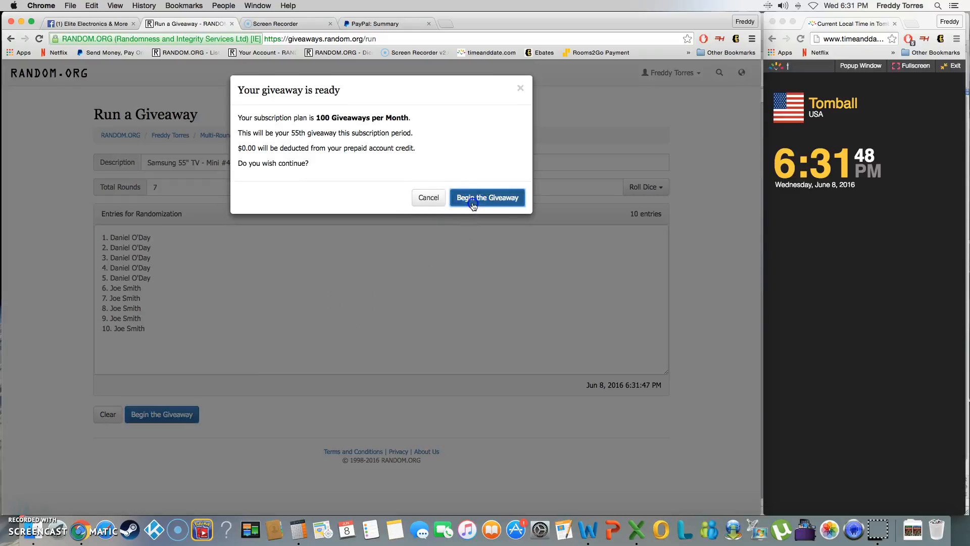
# - Confirm the giveaway and run randomization rounds up through round 6 of 7
pyautogui.click(487, 198)
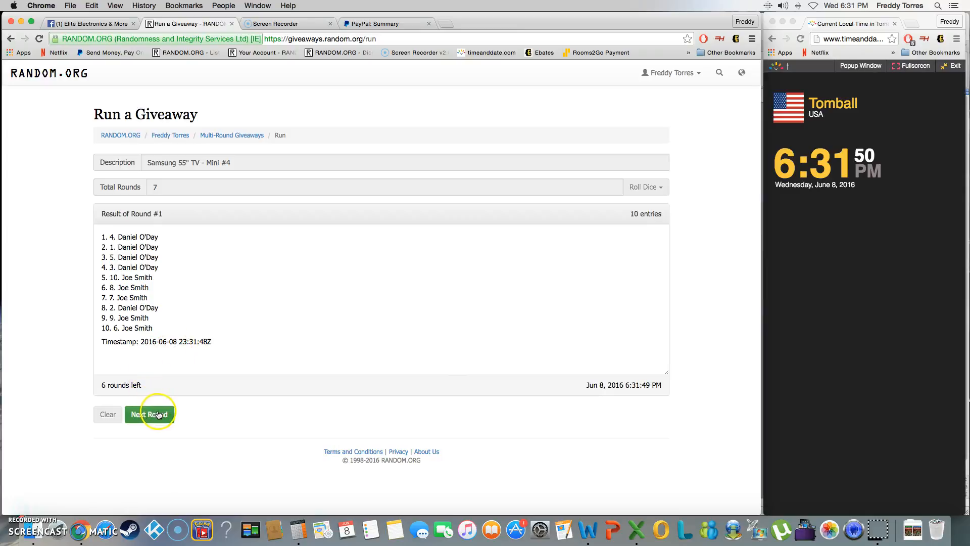
pyautogui.click(150, 414)
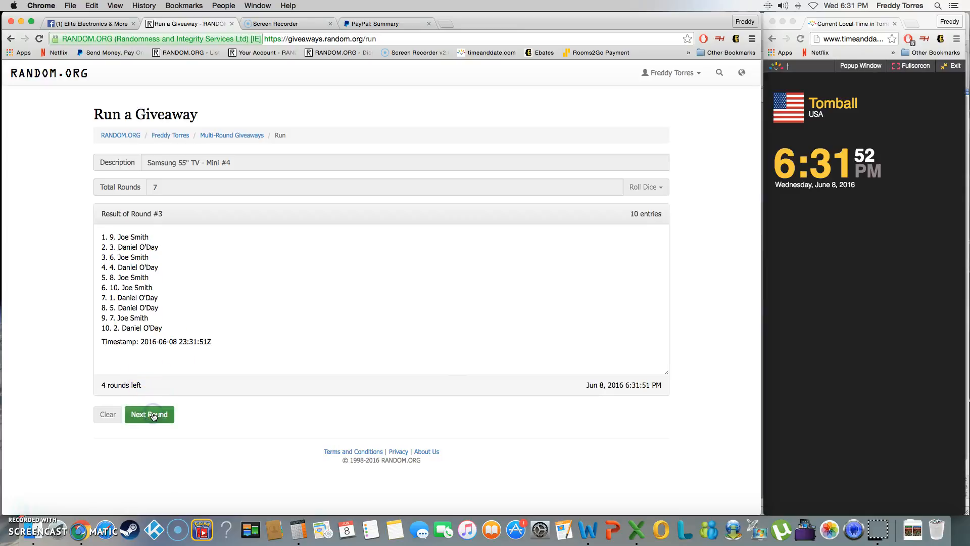
pyautogui.click(150, 414)
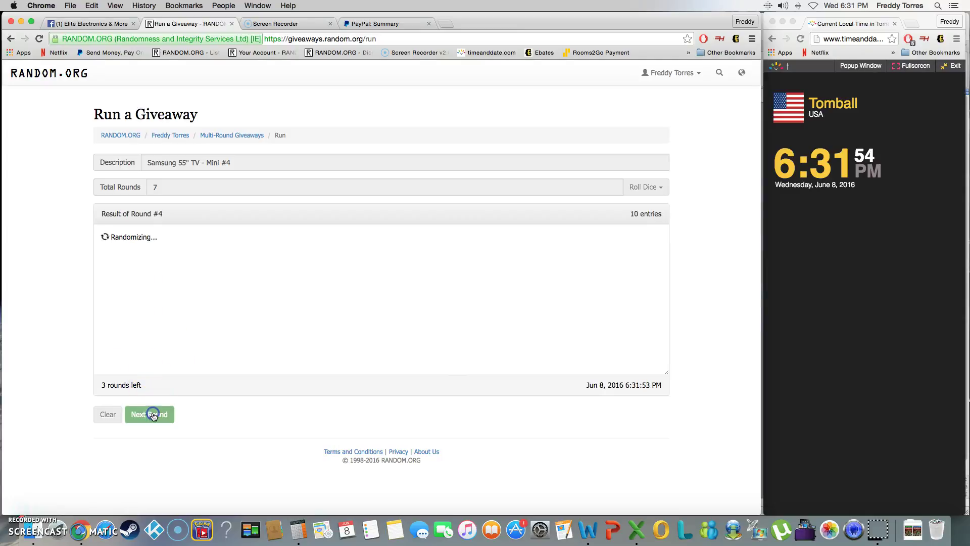
pyautogui.click(150, 414)
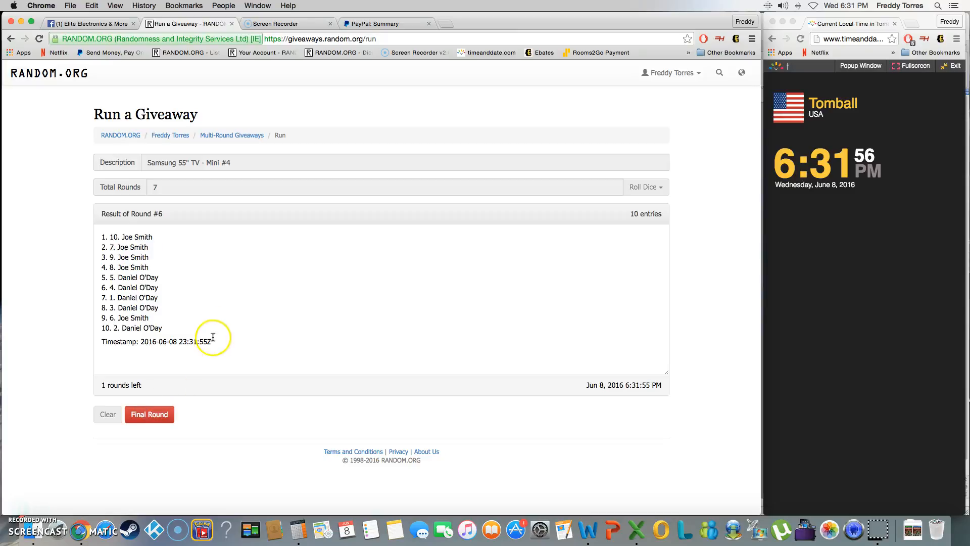
pyautogui.moveTo(216, 316)
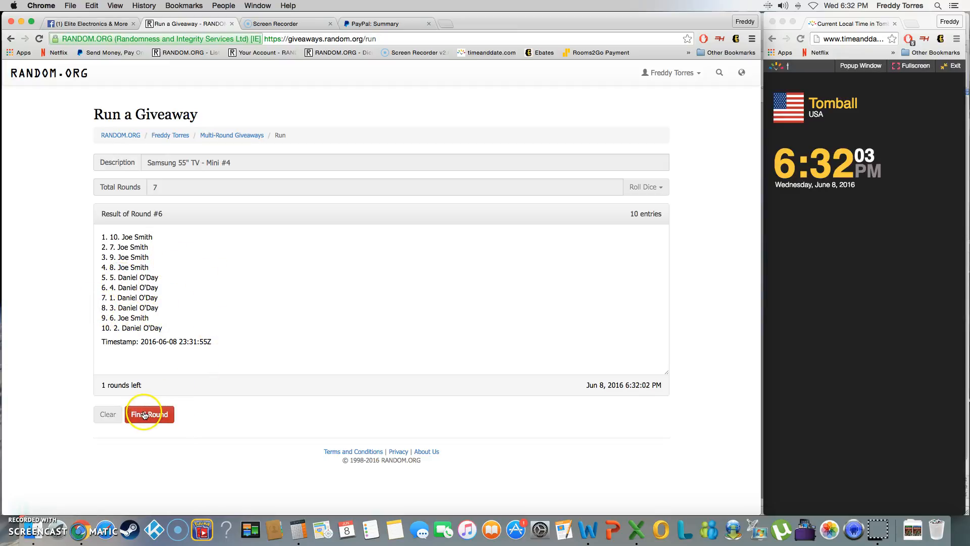
# - Run the seventh final round and highlight the winning top entry
pyautogui.click(148, 415)
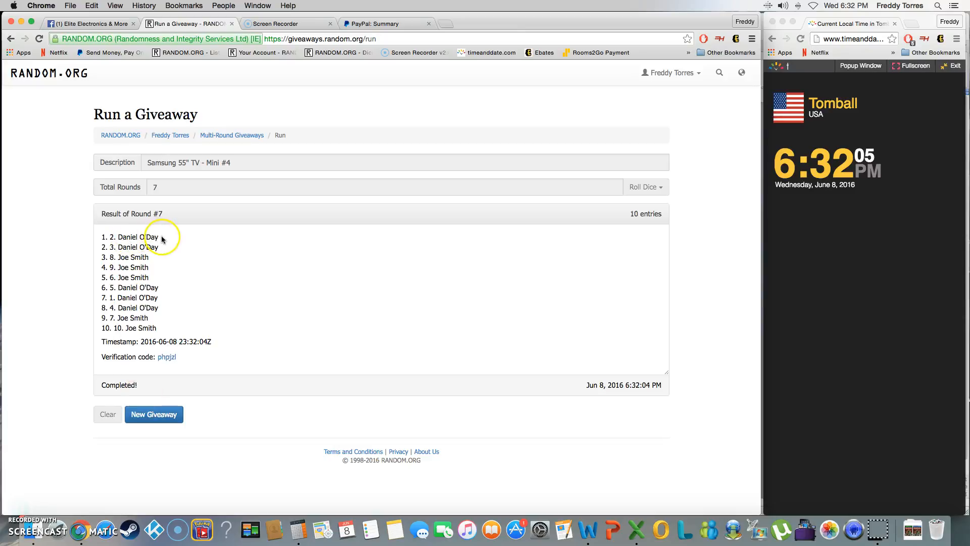
pyautogui.doubleClick(126, 236)
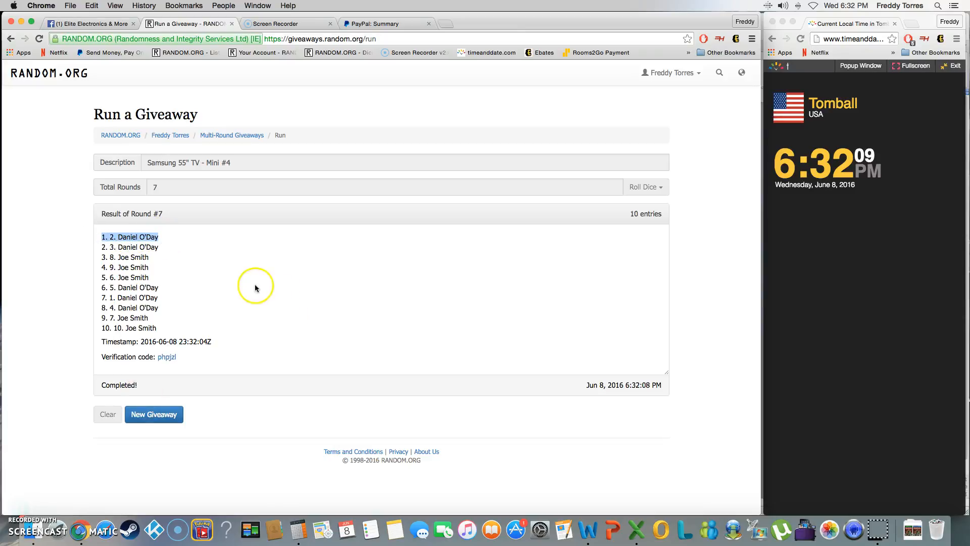
pyautogui.moveTo(183, 260)
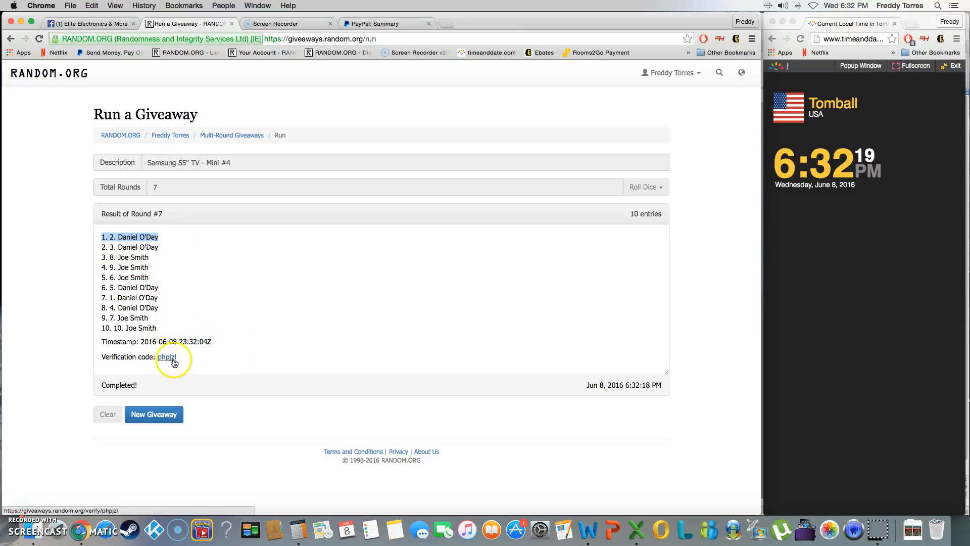
# - Return to the Facebook Mini #4 post and start a comment beginning 'don'
pyautogui.click(89, 24)
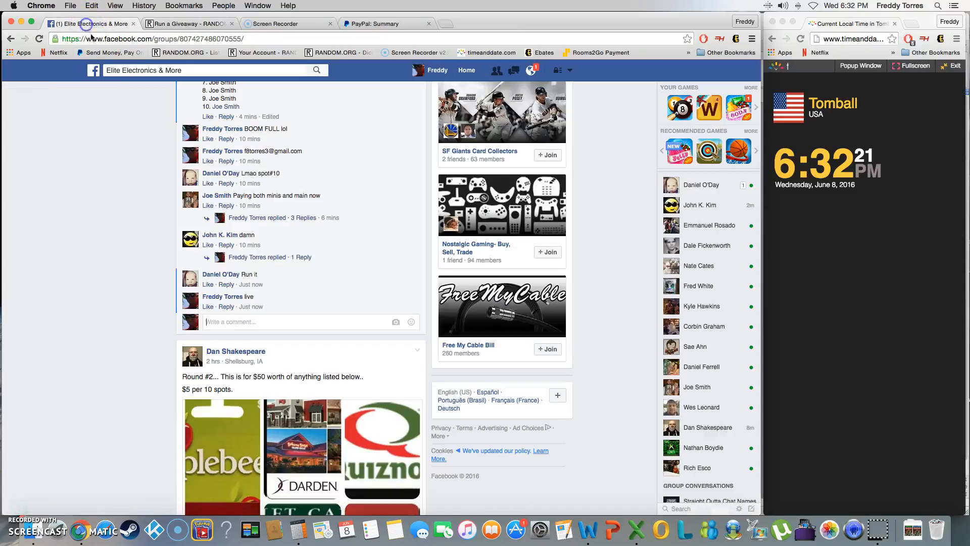
pyautogui.write('don')
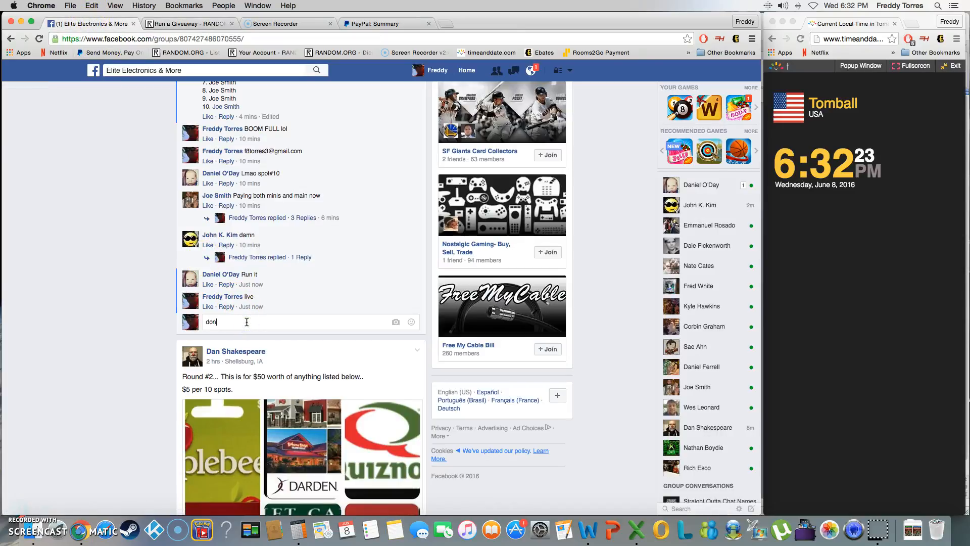